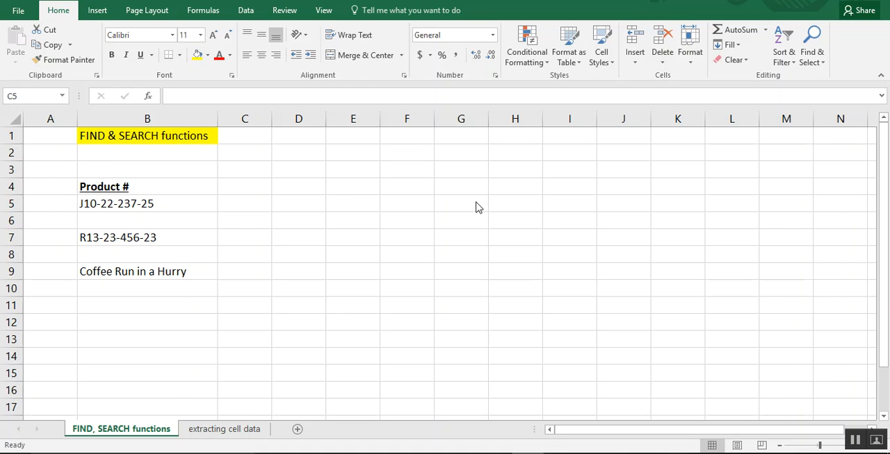
mouse_move(228, 217)
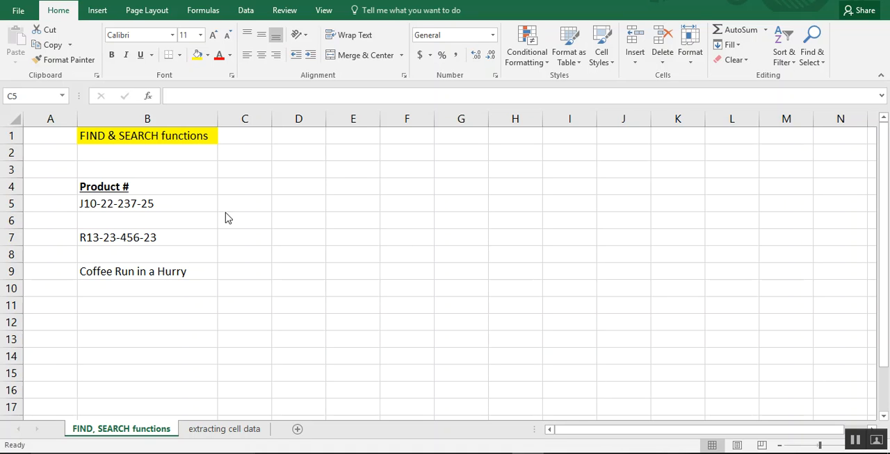
Enter =FIND("-",B5) in C5, returning 4 for the first dash in J10-22-237-25.
left_click(245, 203)
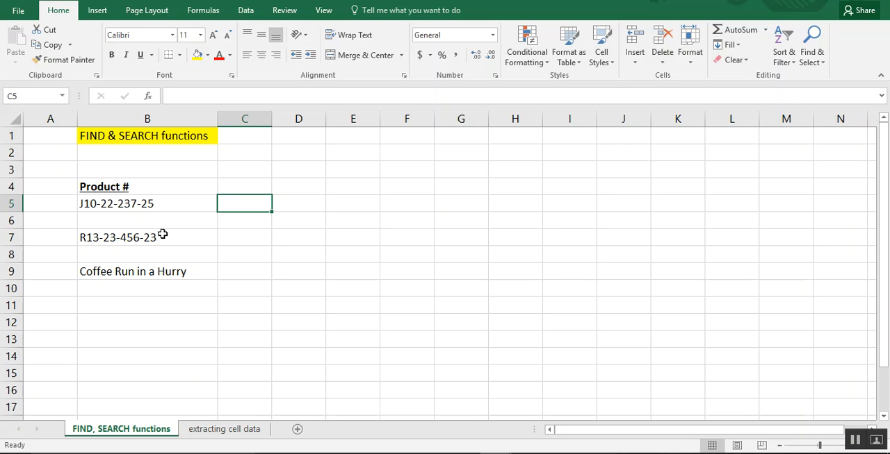
mouse_move(353, 214)
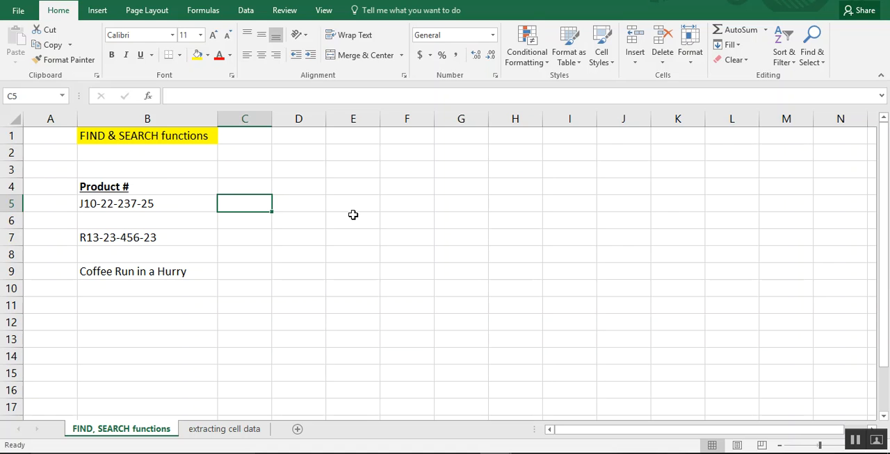
type("=find(")
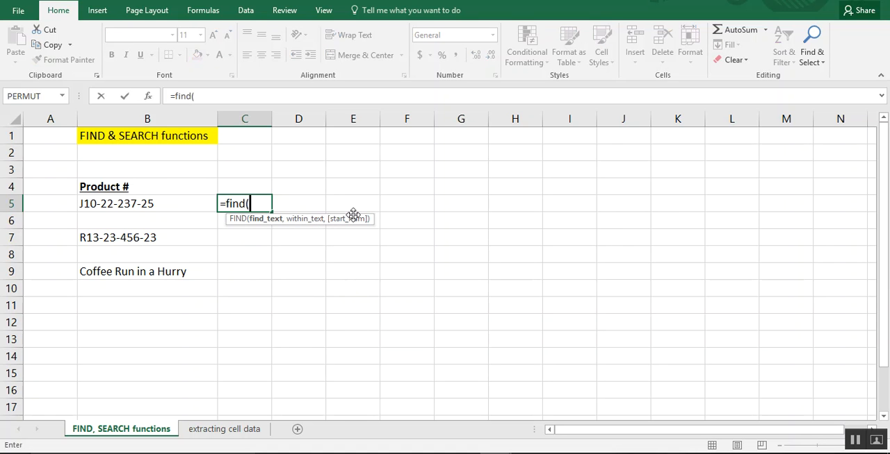
mouse_move(276, 225)
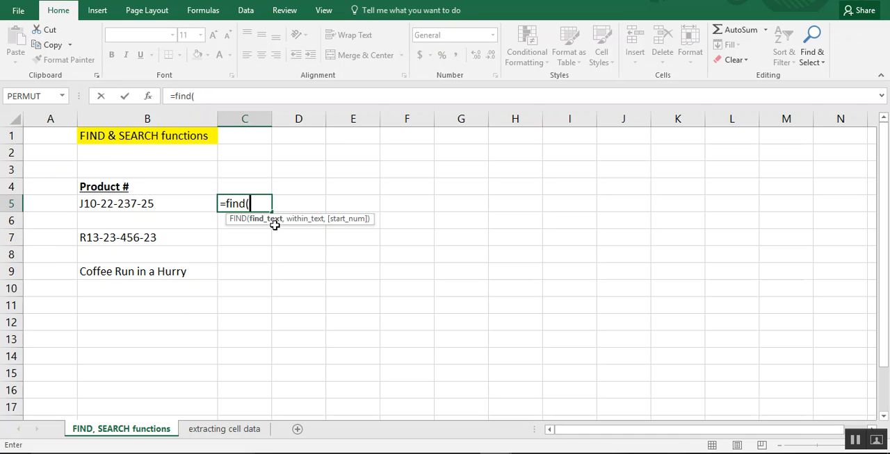
type("\"")
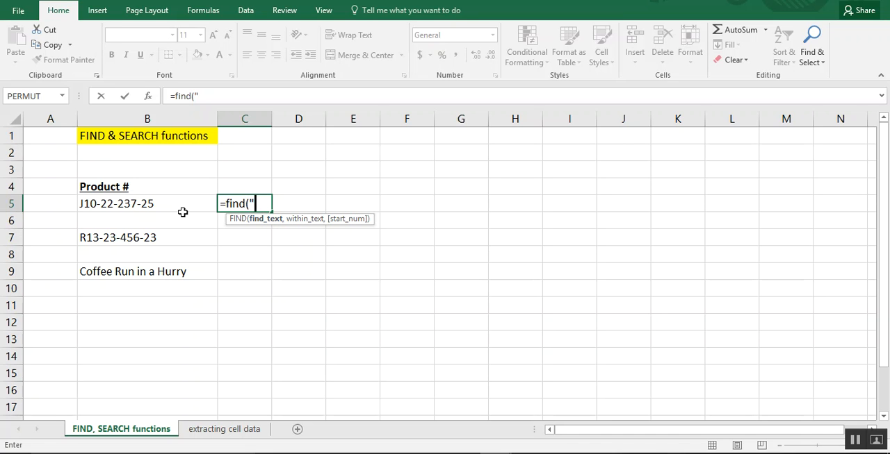
type("-")
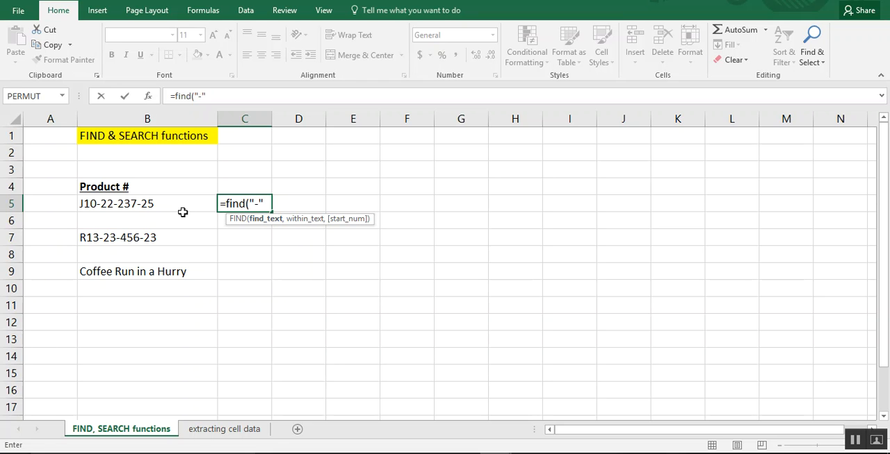
type(",B5")
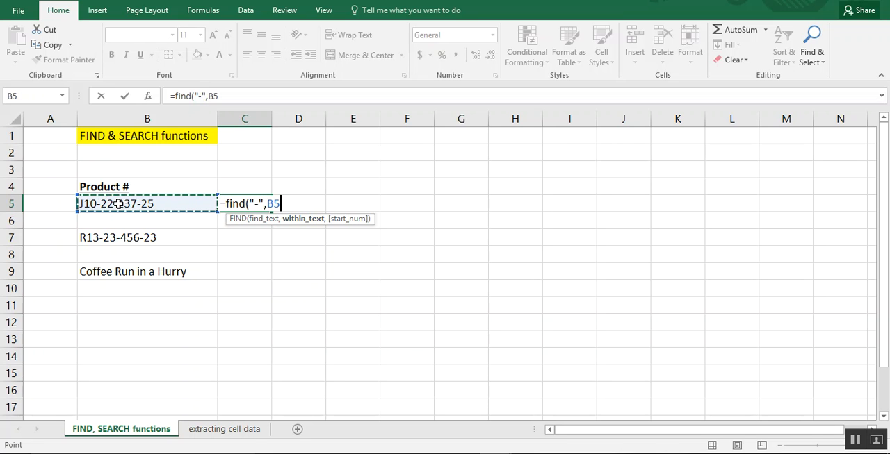
type(")")
left_click(299, 203)
type("=")
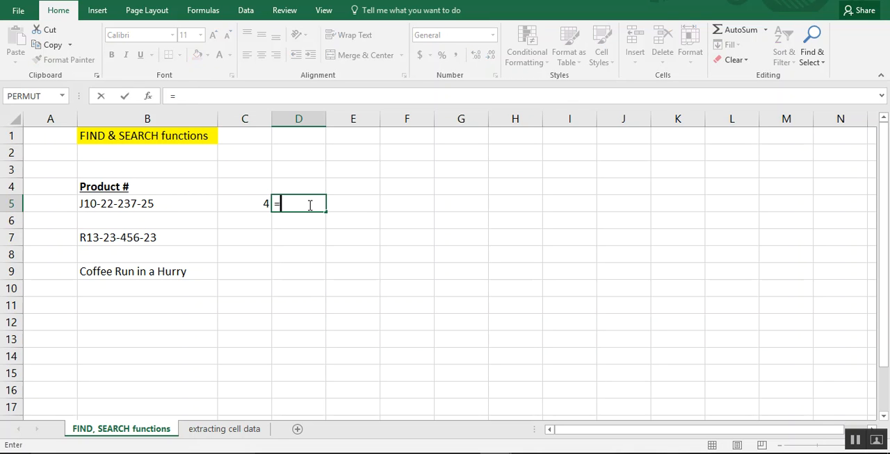
Enter =FIND("-",B5,FIND("-",B5)+1) in D5, returning 7 for the second dash.
type("find(\"")
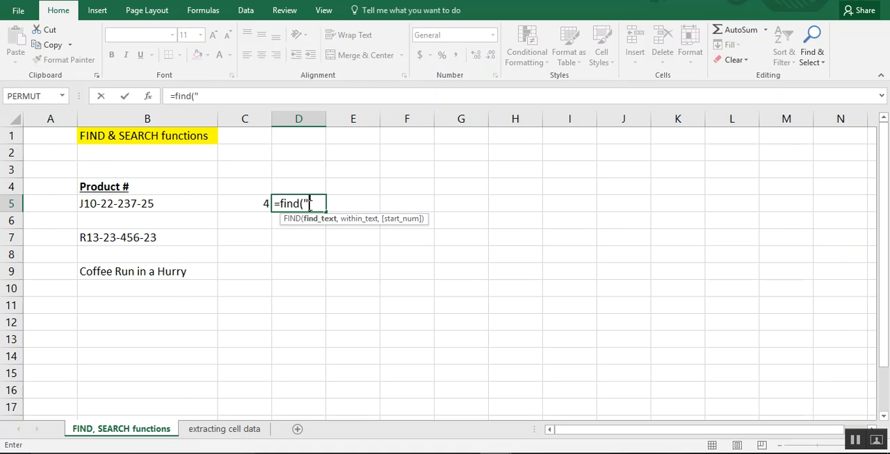
type("-\"")
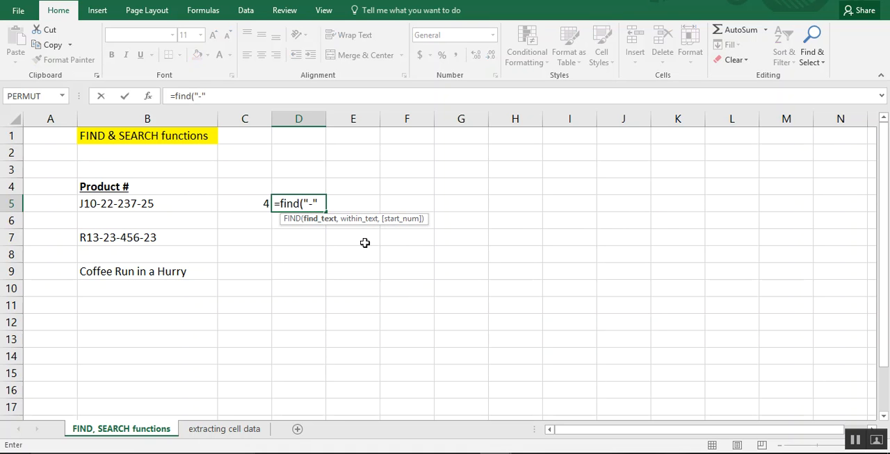
left_click(148, 203)
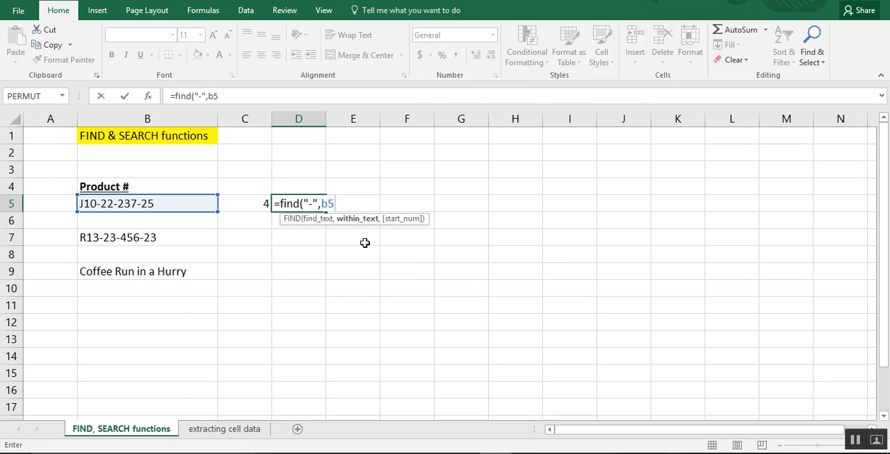
type(",")
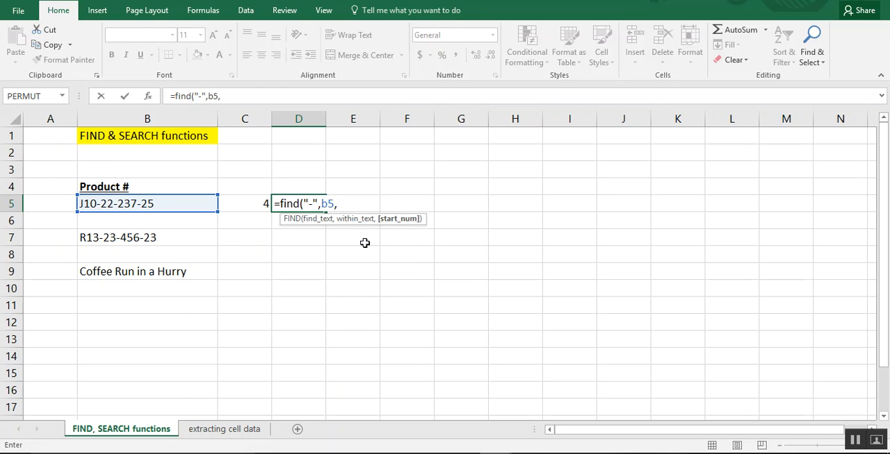
type("find")
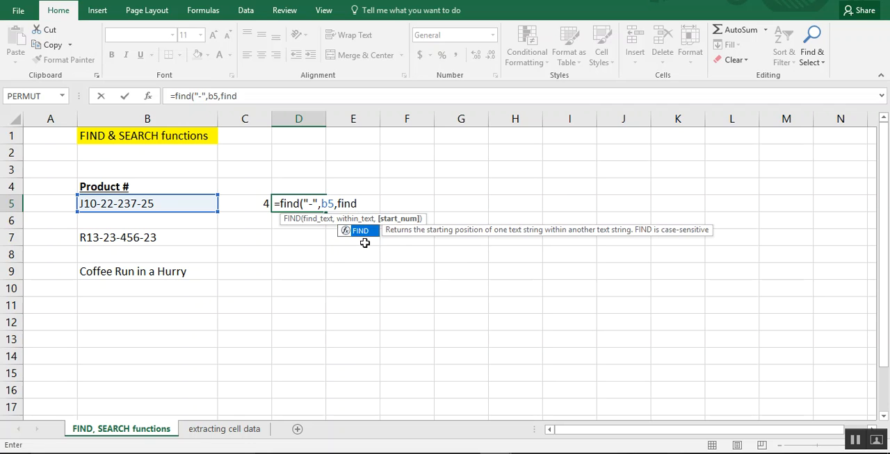
type("(")
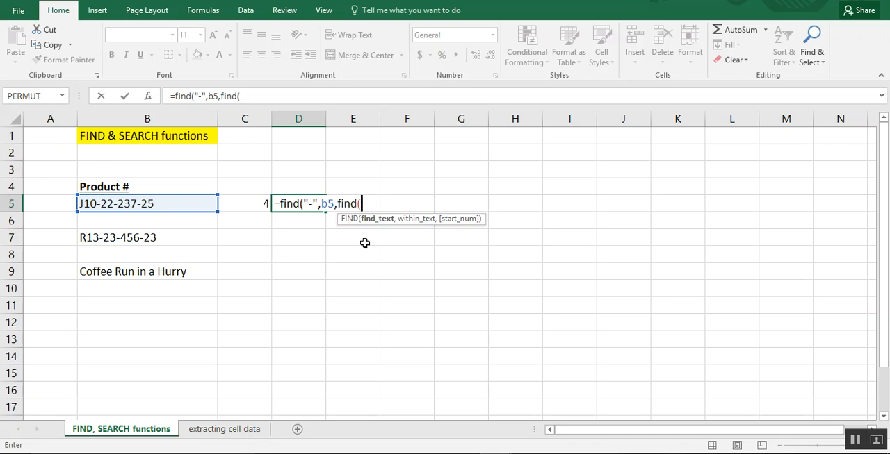
type("\"-\",")
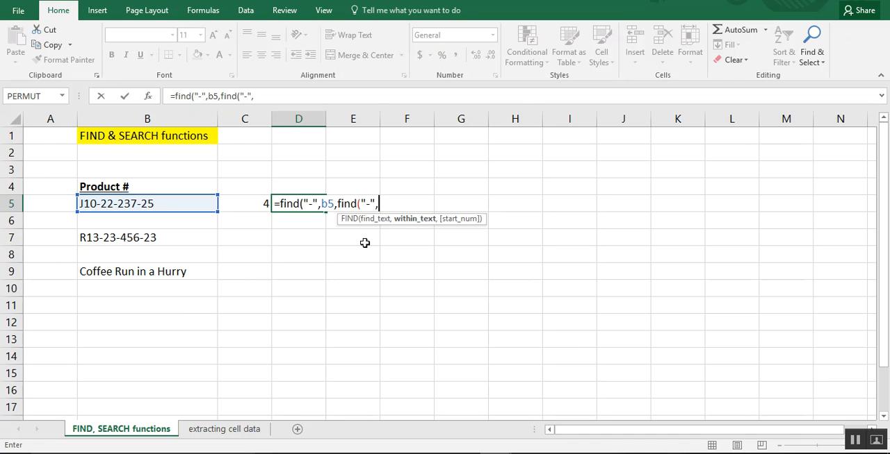
type("b")
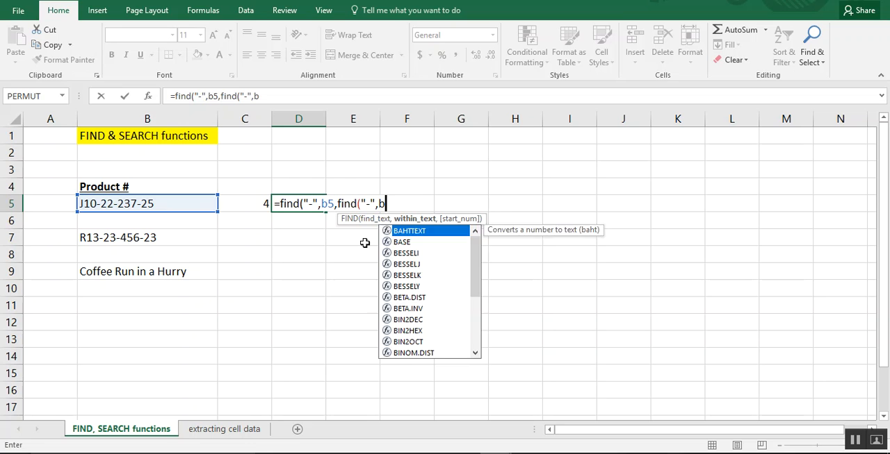
type("5)")
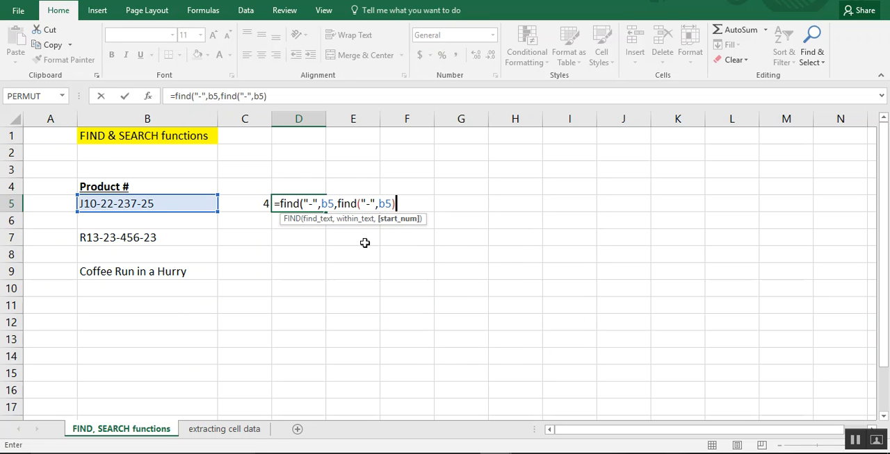
type("+1")
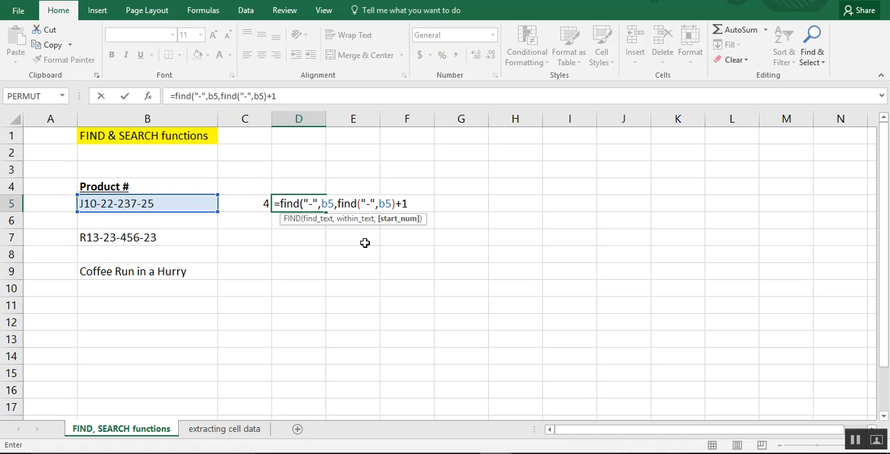
type(")")
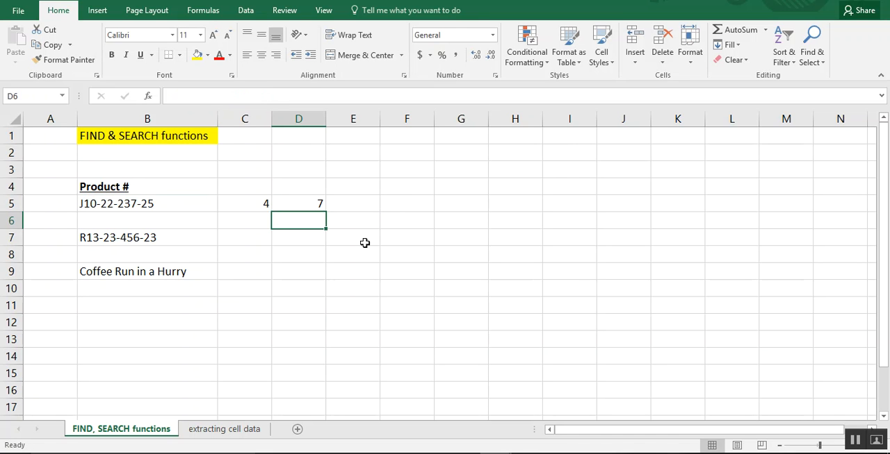
left_click(298, 203)
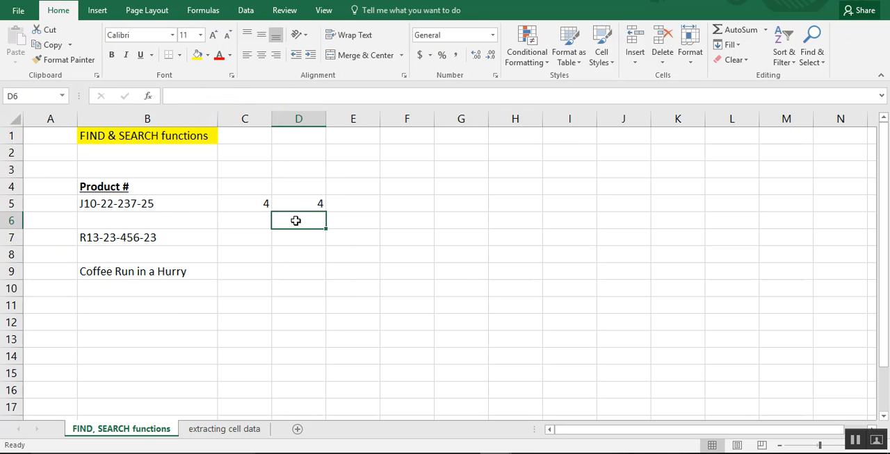
left_click(297, 203)
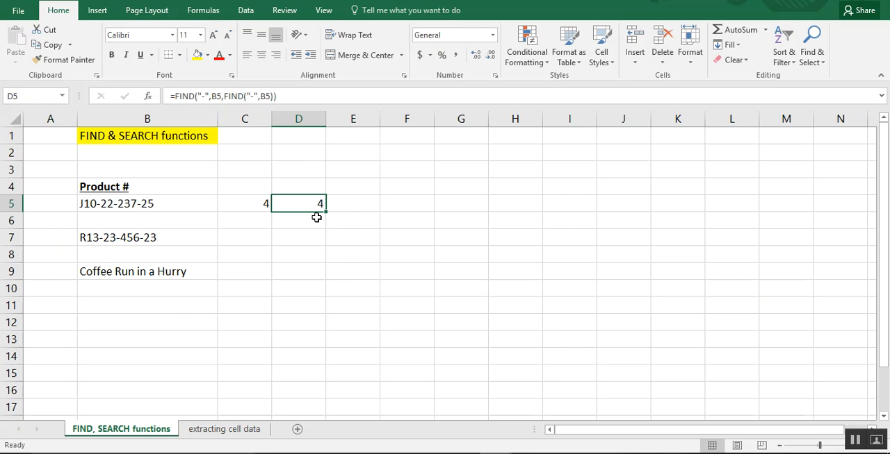
type("+1")
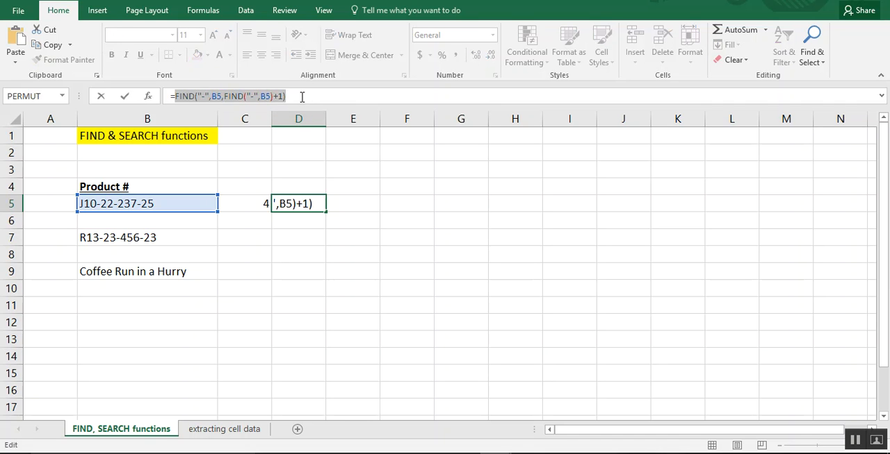
key("Enter")
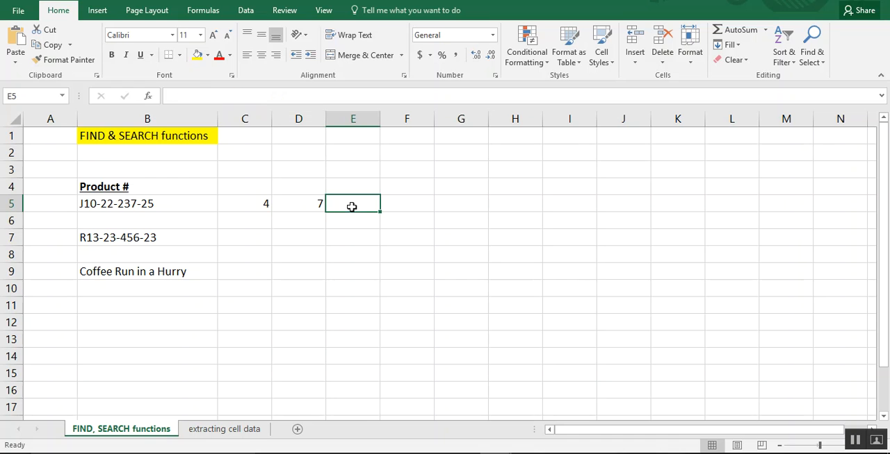
Complete the doubly nested FIND in E5 with +2, returning 11 for the third dash.
double_click(353, 203)
type("=FIND(\"-\",B5,FIND(\"-\",B5,find(\"-\",b5)+1")
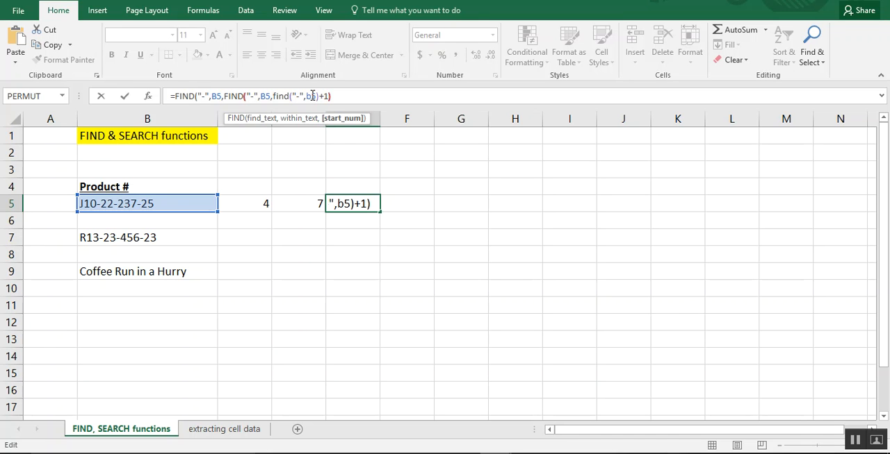
type("+2")
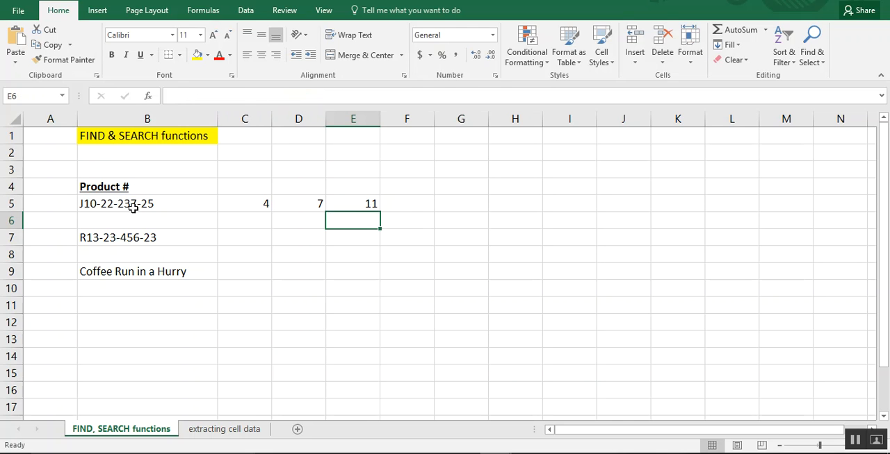
mouse_move(347, 206)
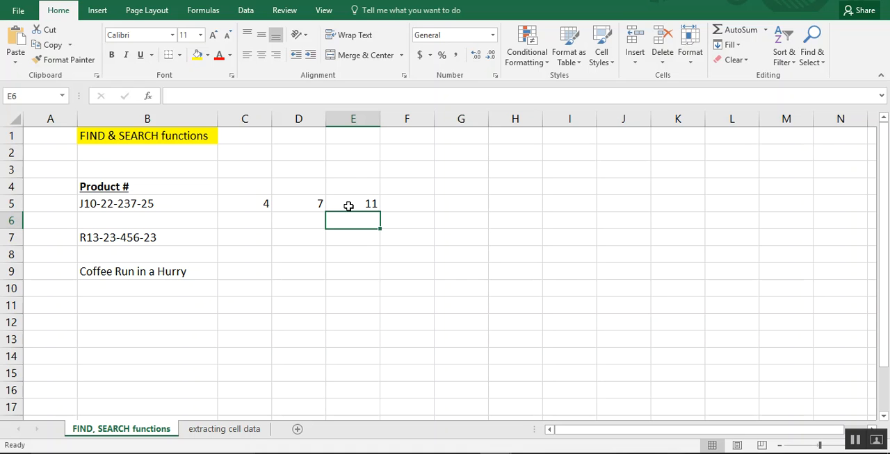
left_click(353, 203)
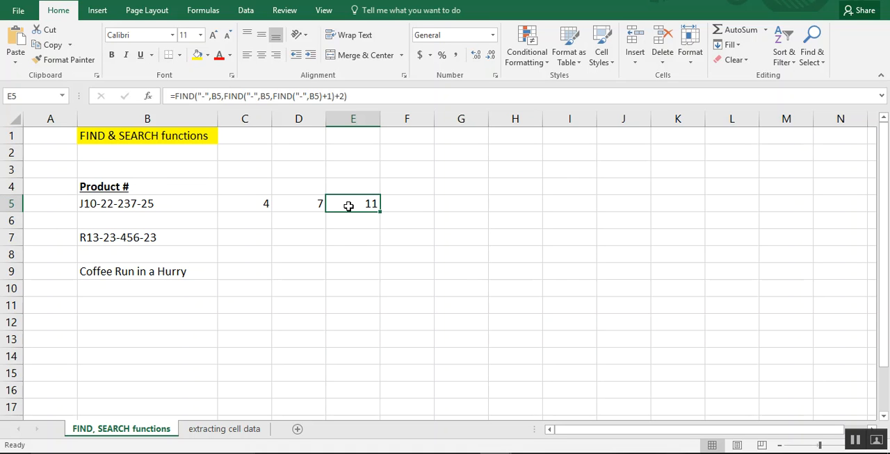
mouse_move(339, 96)
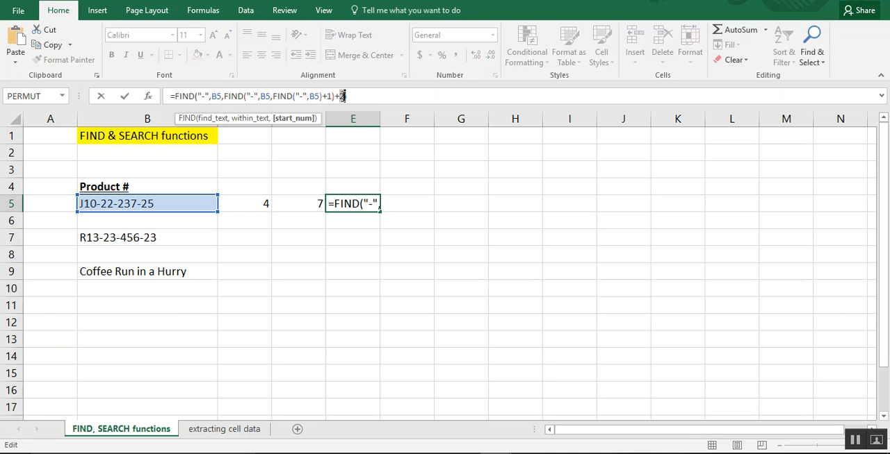
key("Enter")
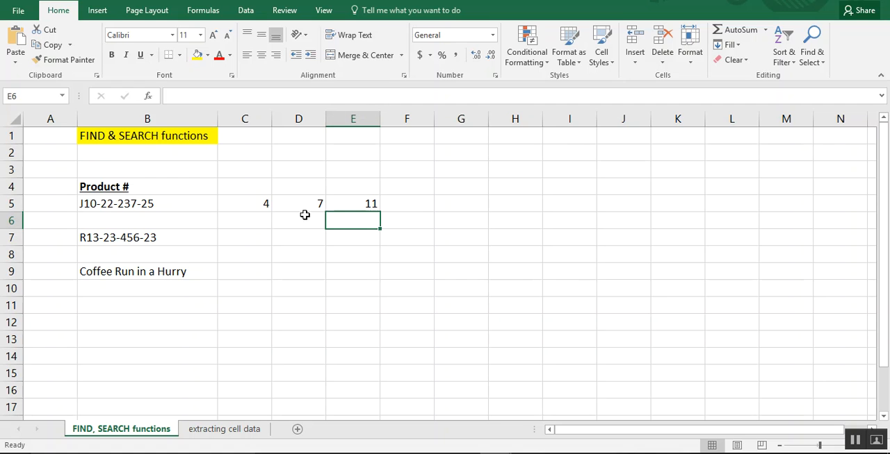
mouse_move(178, 203)
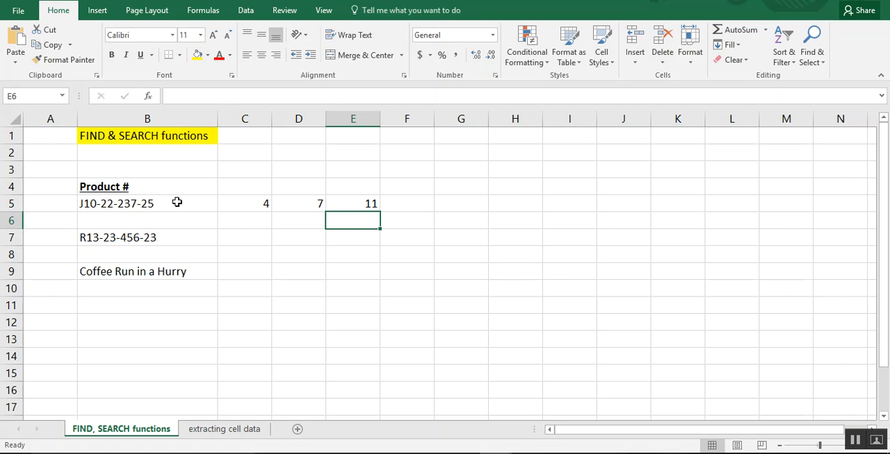
left_click(353, 203)
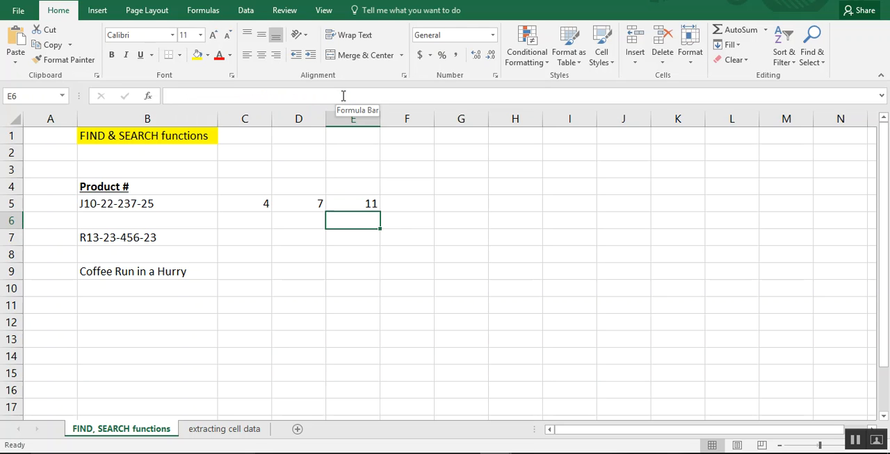
left_click(353, 203)
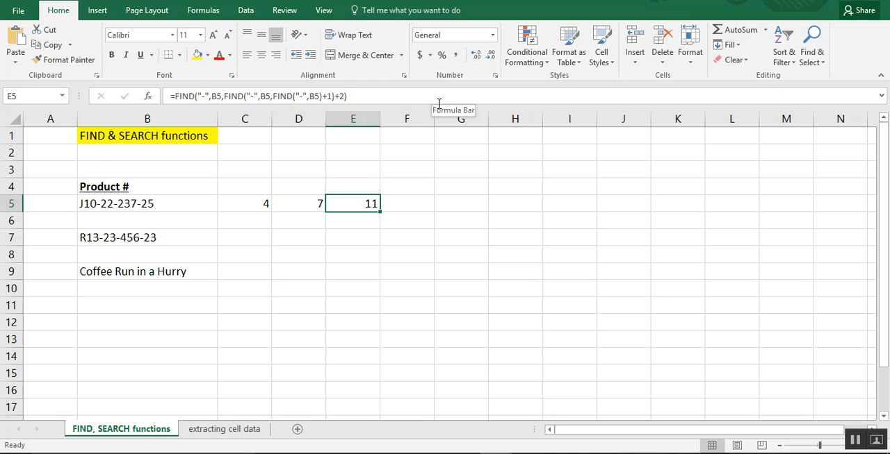
Copy the three dash formulas from C5:E5 to row 7, giving 4, 7 and 11 for R13-23-456-23.
left_click(244, 203)
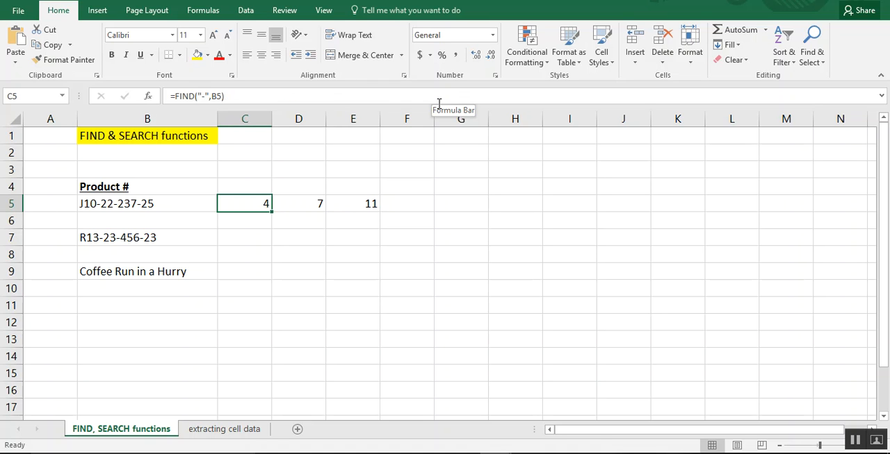
left_click_drag(245, 202, 353, 203)
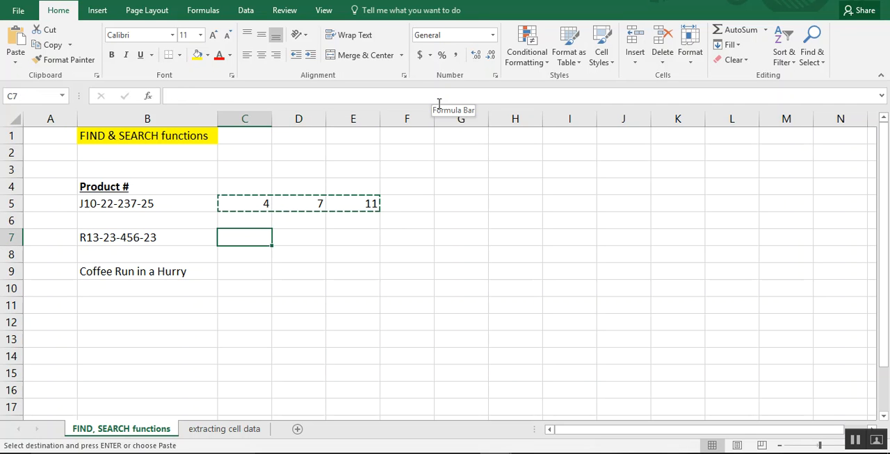
key("enter")
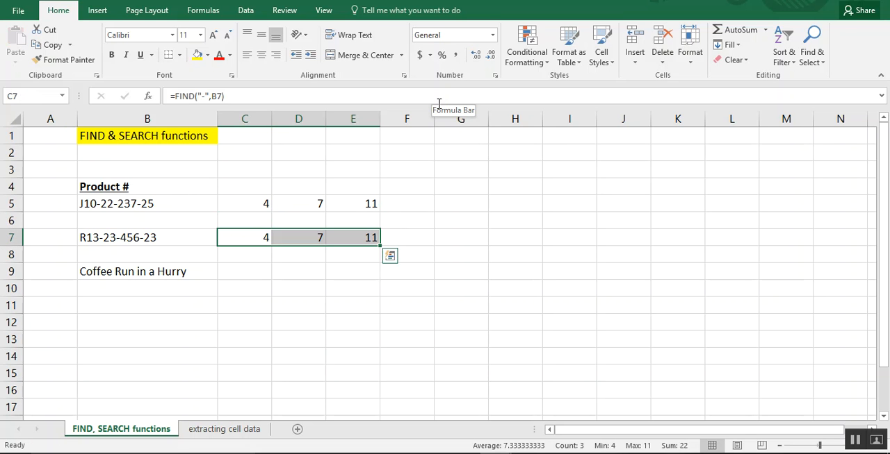
Replace every FIND with SEARCH in the row 7 formulas, still returning 4, 7 and 11.
left_click(245, 236)
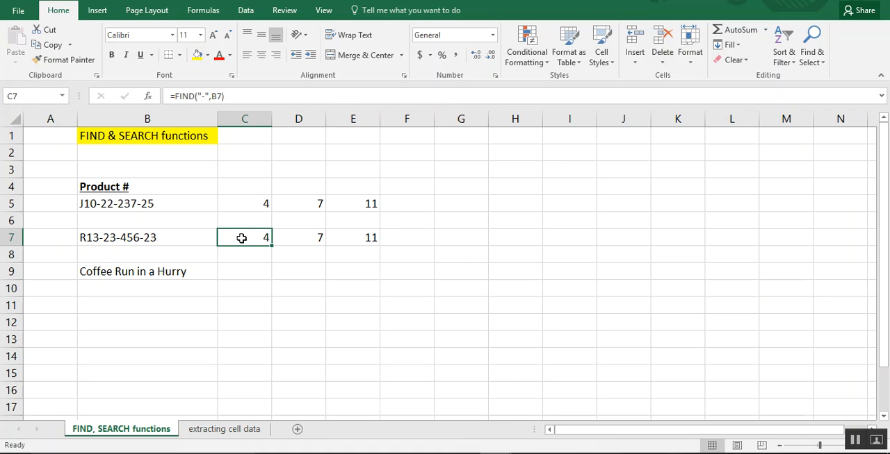
left_click(297, 238)
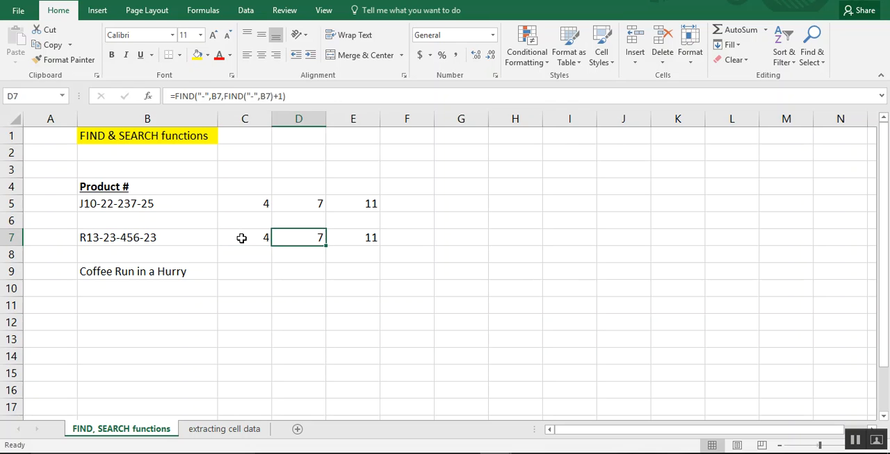
left_click(147, 238)
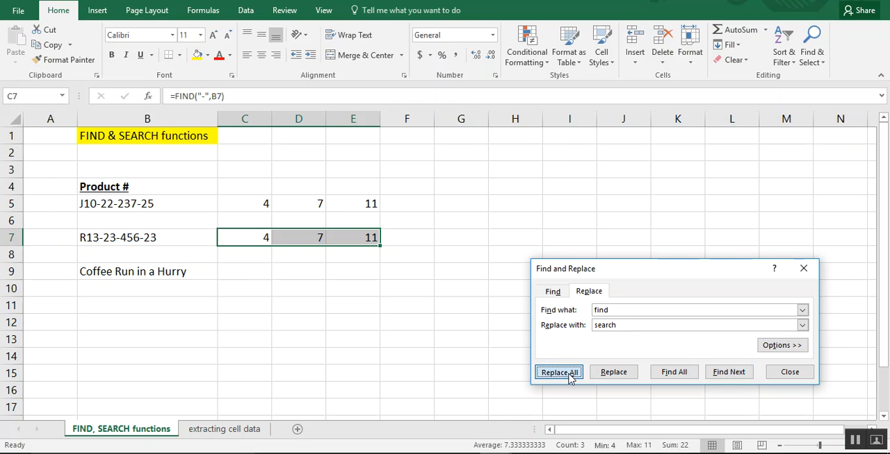
left_click(559, 373)
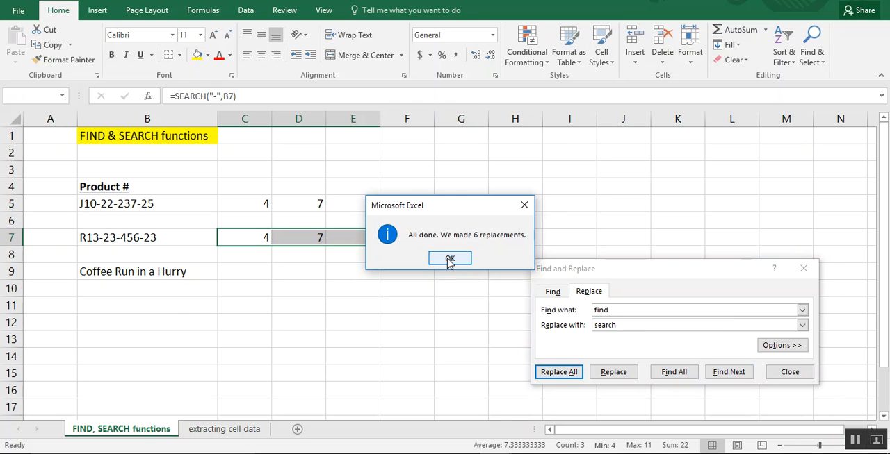
left_click(450, 259)
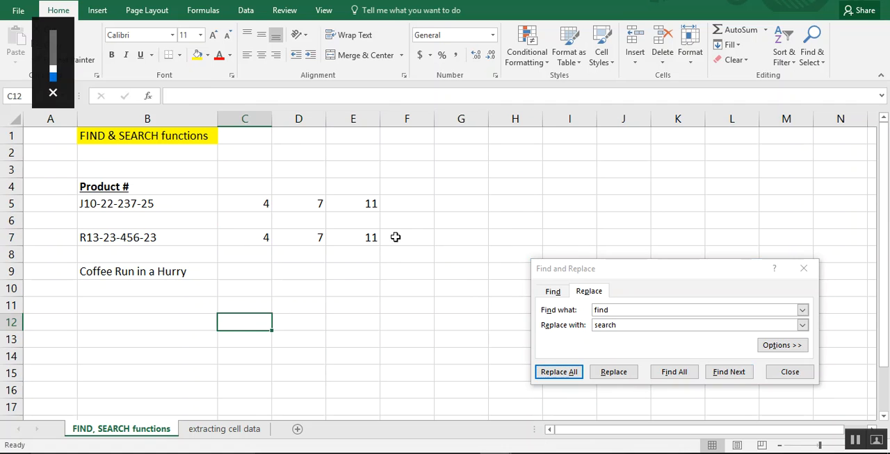
left_click(244, 237)
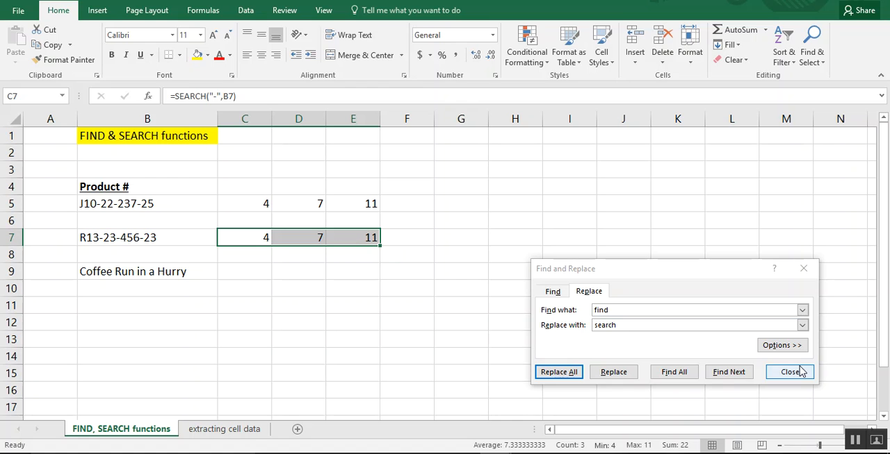
left_click(789, 372)
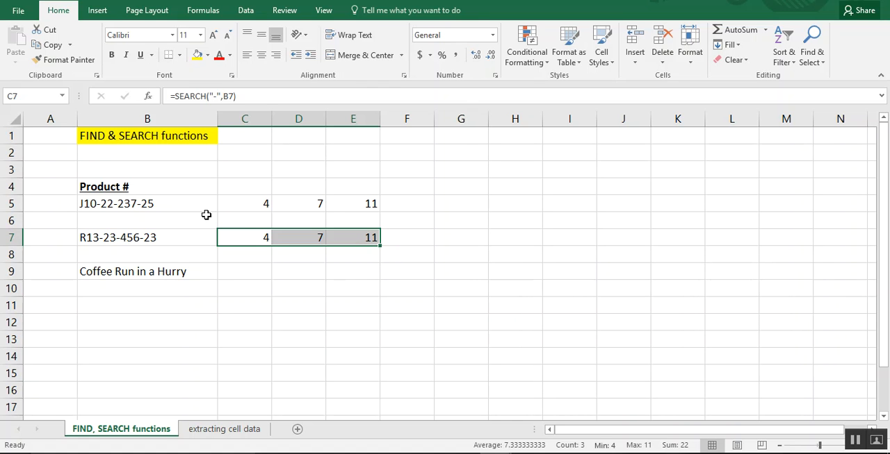
left_click(245, 236)
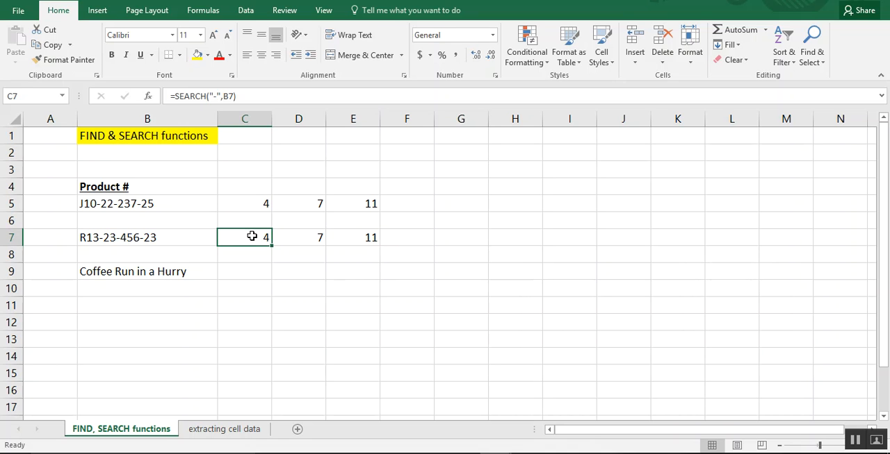
Enter =FIND("r",B9) in C9, returning 19 for lowercase r in 'Coffee Run in a Hurry'.
left_click(245, 271)
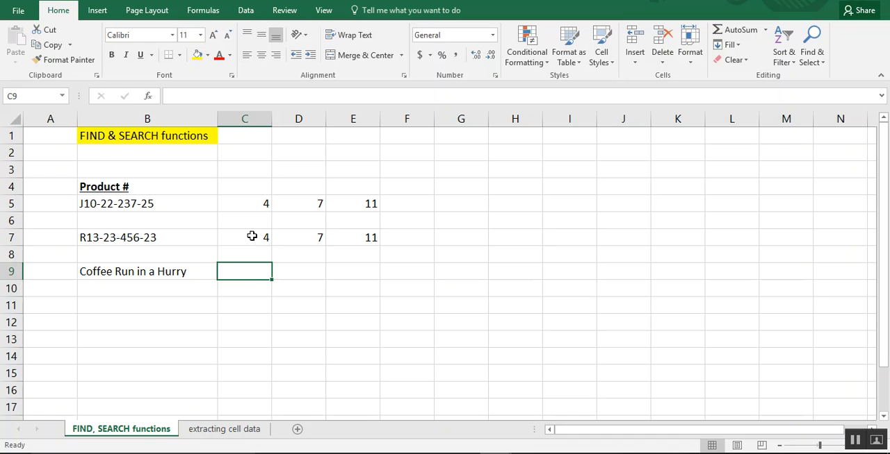
type("=")
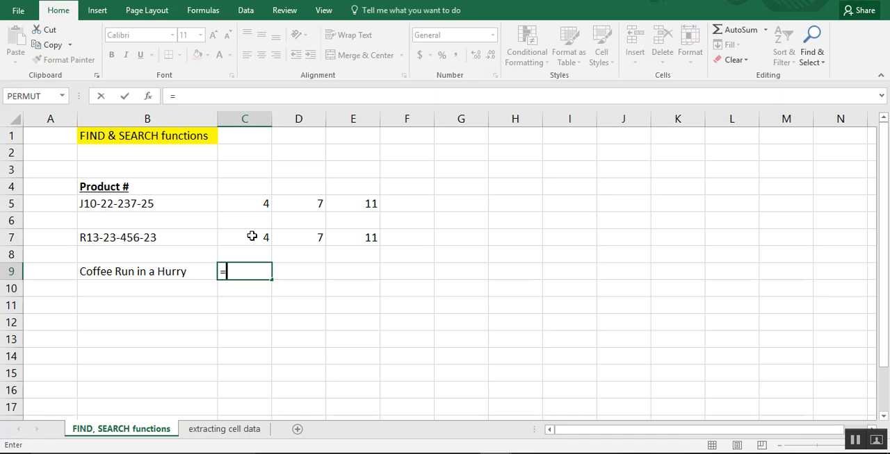
type("find(\"")
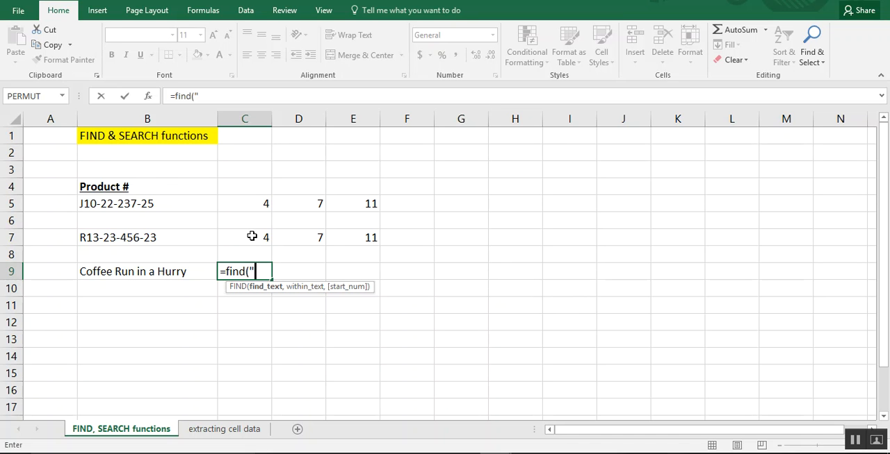
type("r")
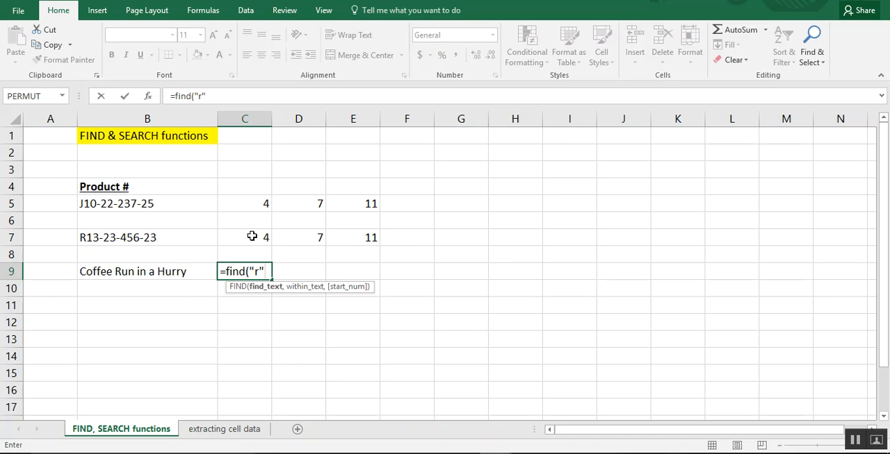
type(",")
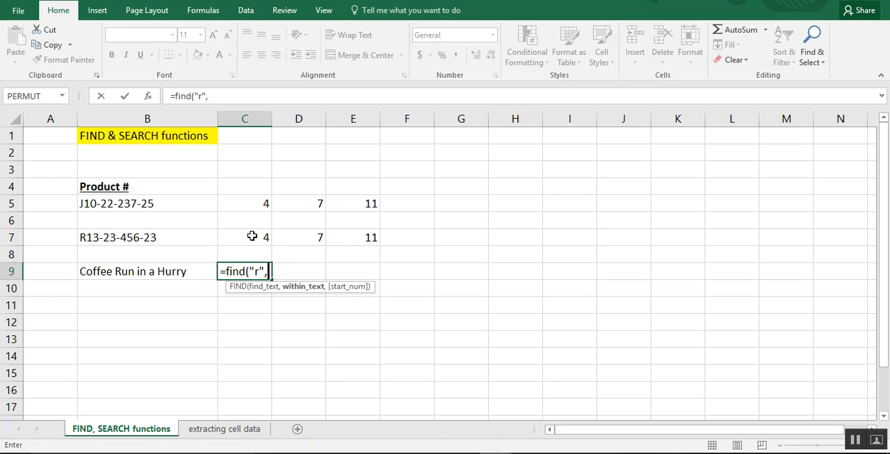
left_click(148, 271)
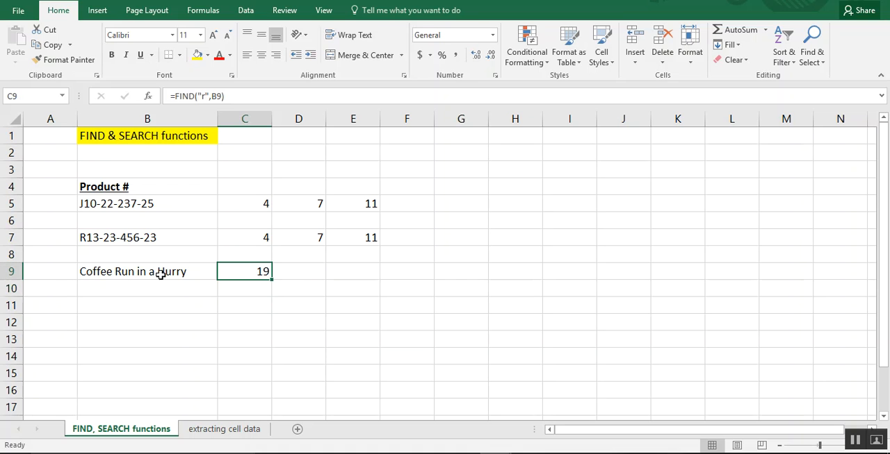
mouse_move(162, 259)
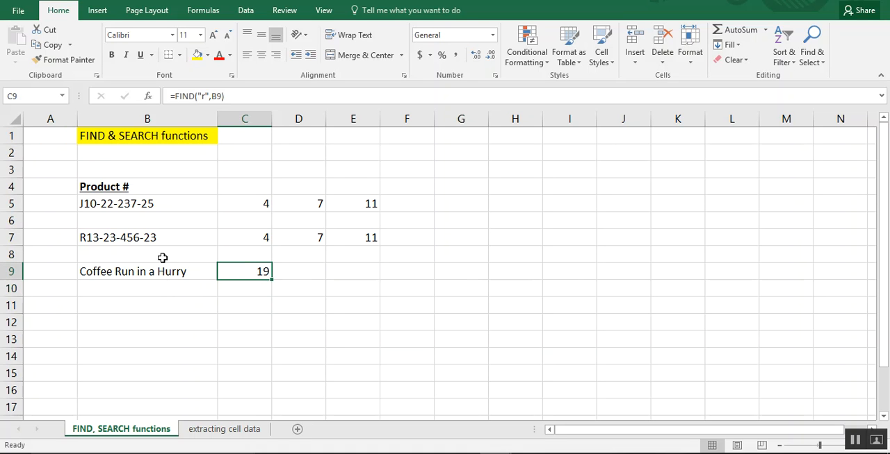
mouse_move(97, 272)
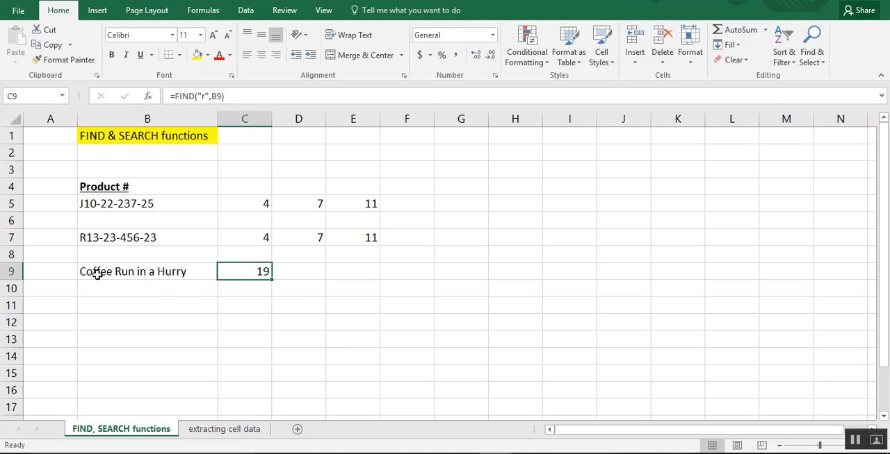
mouse_move(167, 234)
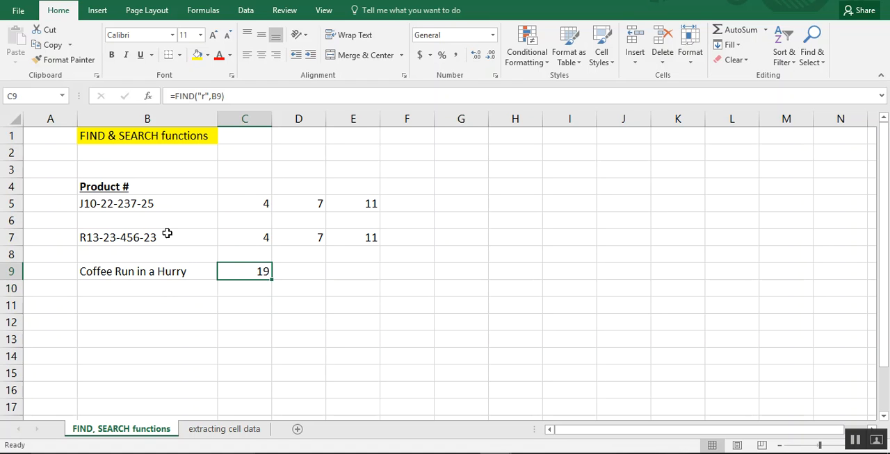
Change the C9 search text to capital R so the formula returns 8.
double_click(245, 271)
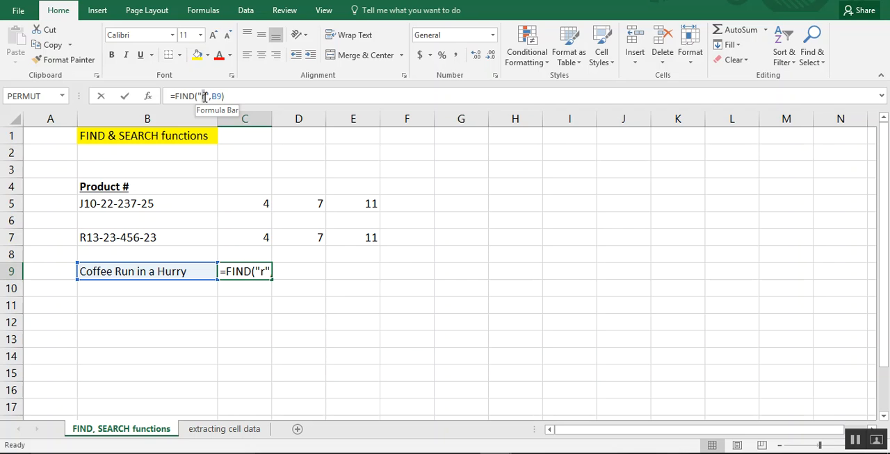
type("R")
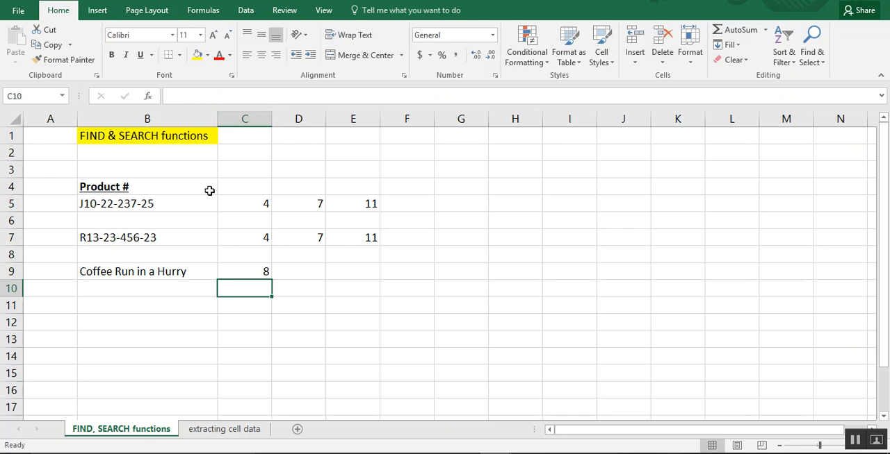
Enter =SEARCH("r",B9) in C10, a case-insensitive match returning 8.
left_click(245, 271)
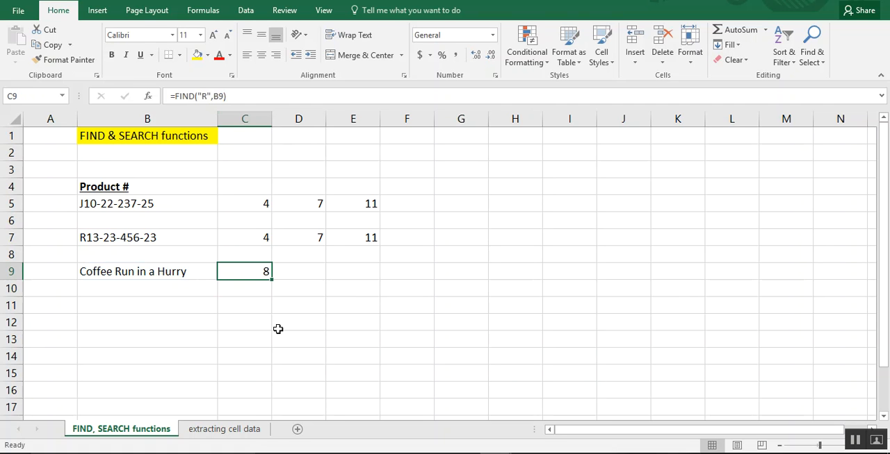
key("enter")
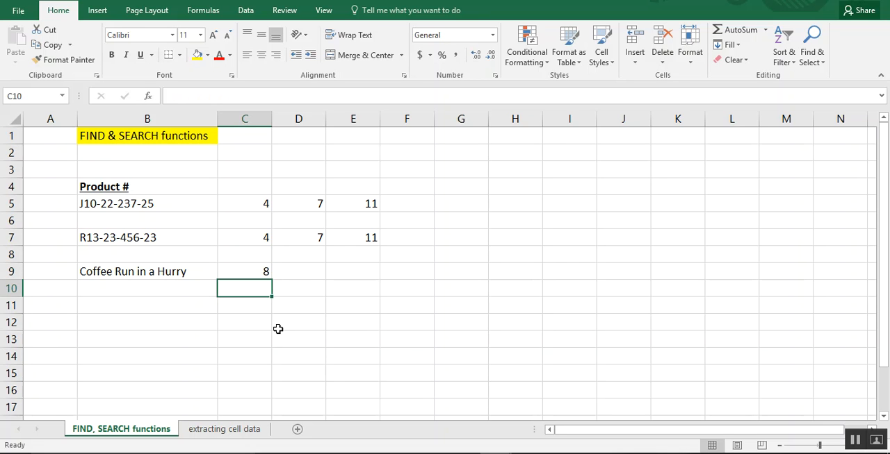
type("=search")
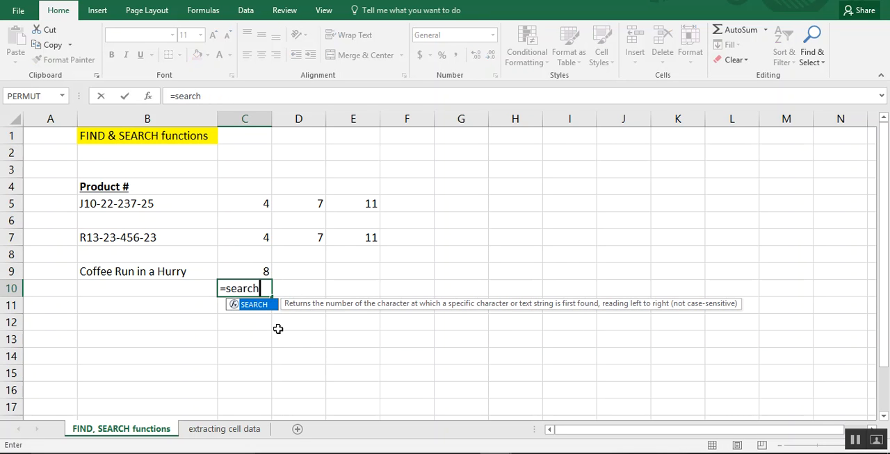
type("(")
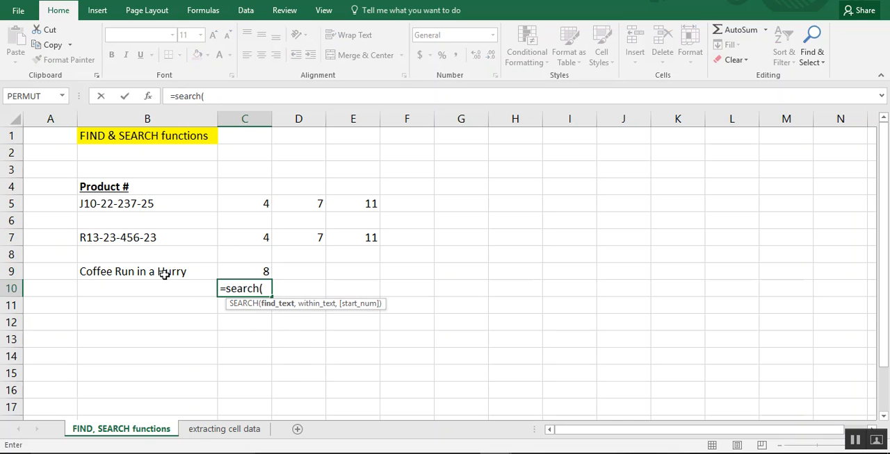
type("\"")
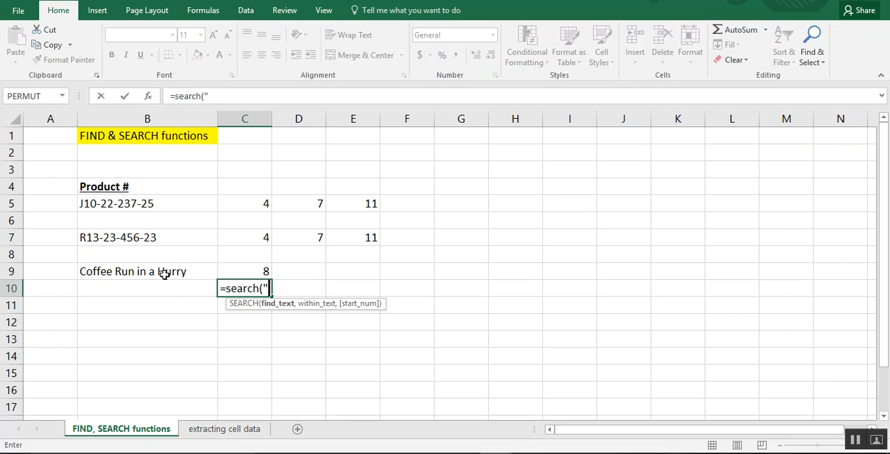
type("r\",")
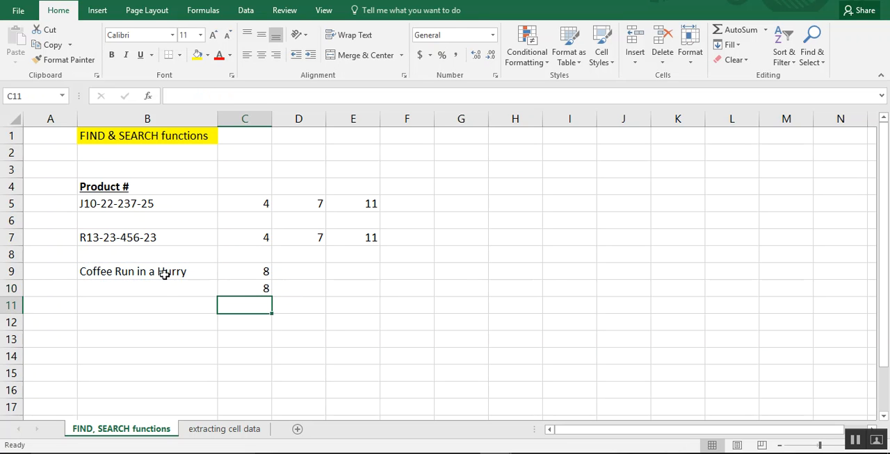
left_click(245, 289)
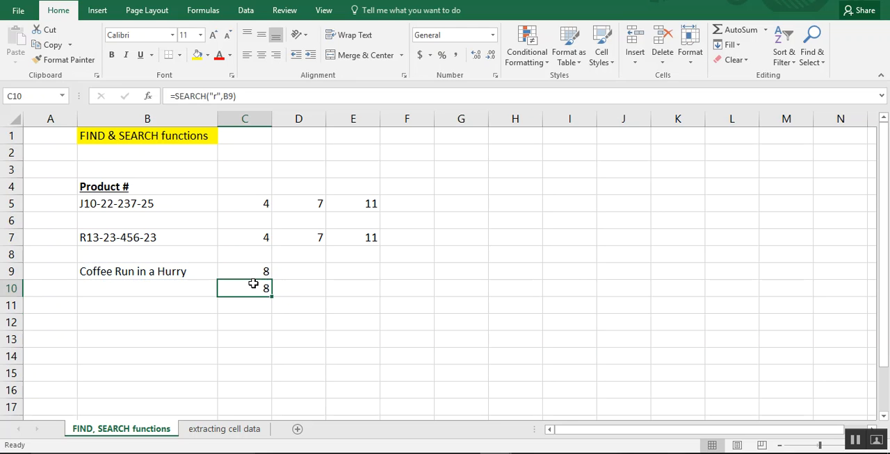
left_click(147, 271)
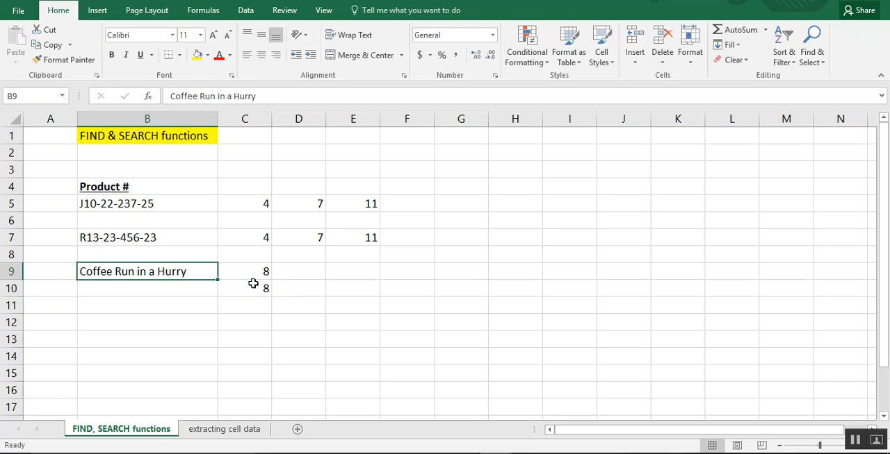
left_click(297, 271)
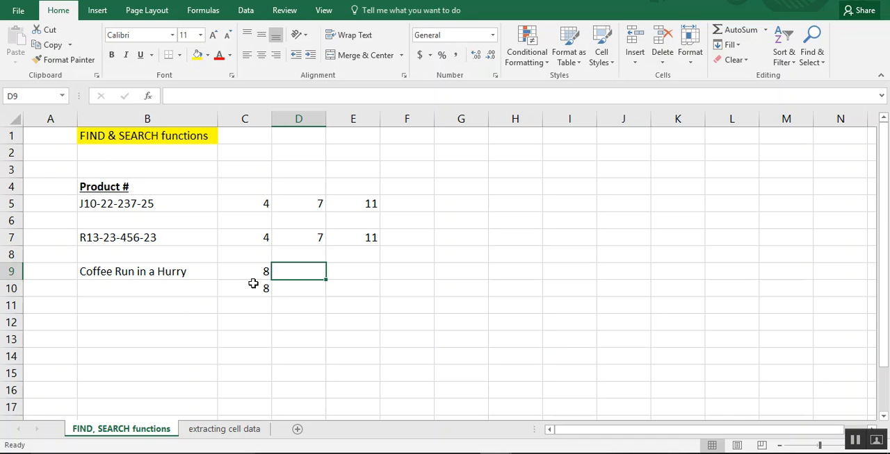
Enter =FIND("Hurry",B9) in D9, returning 17 where Hurry starts.
type("=find(")
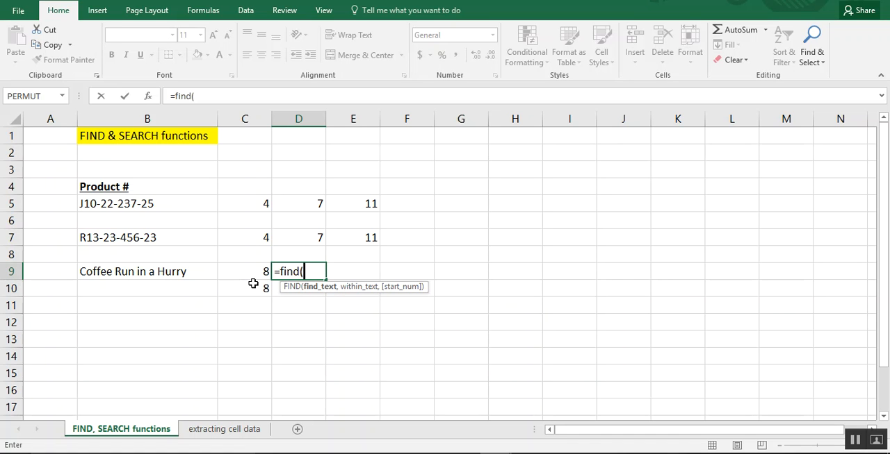
type("\"")
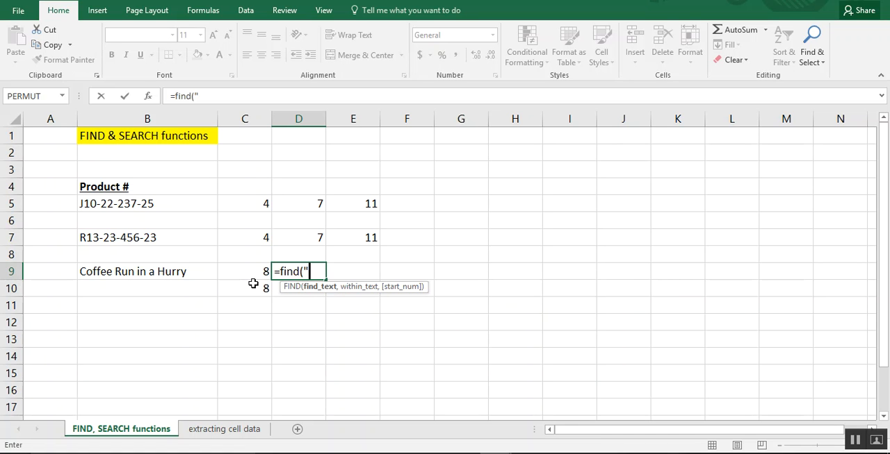
type("Hur")
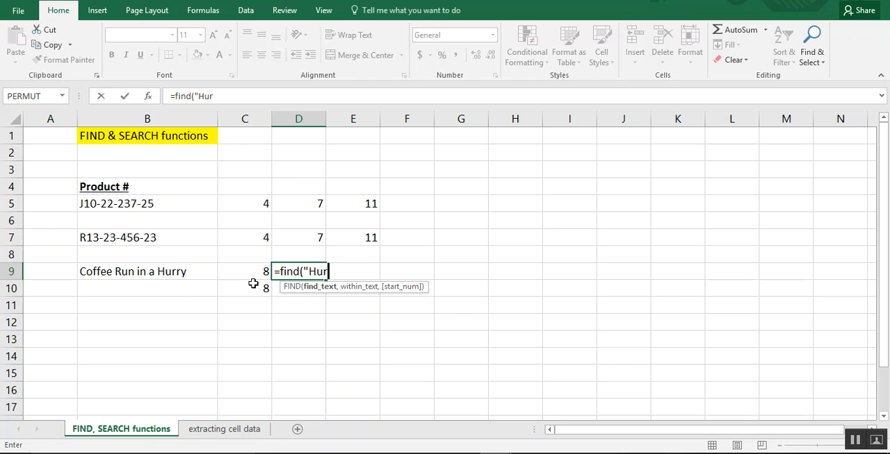
type("ry\",")
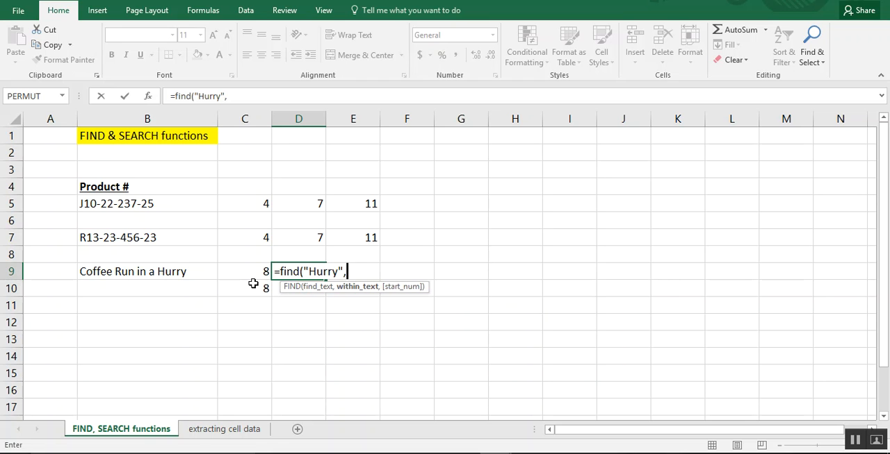
type("b")
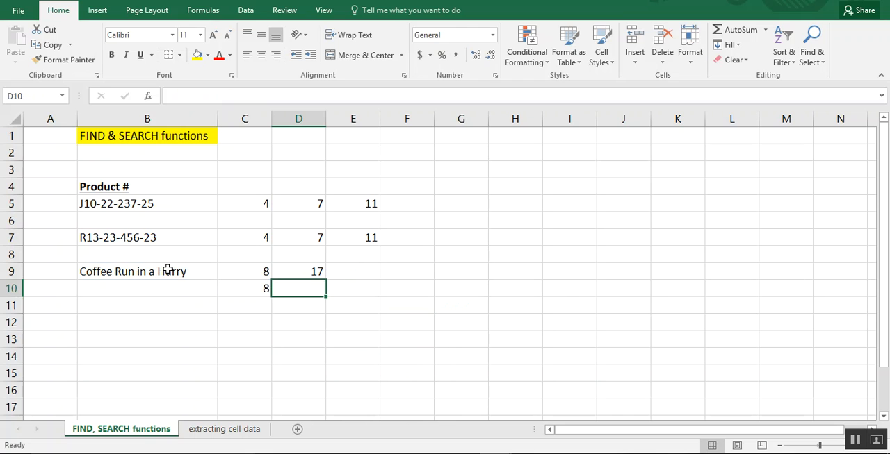
mouse_move(173, 273)
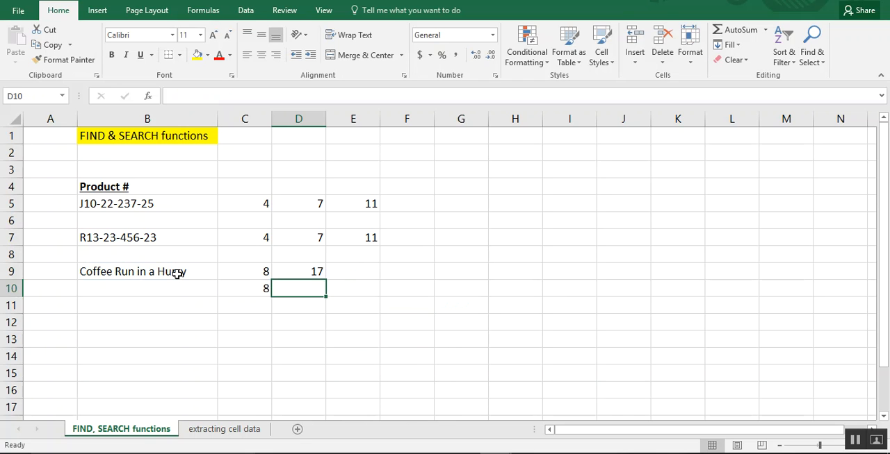
mouse_move(291, 264)
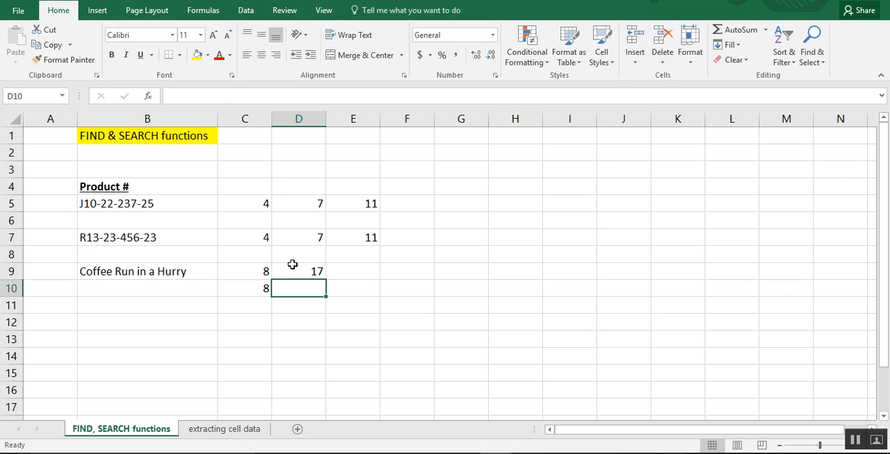
left_click(461, 339)
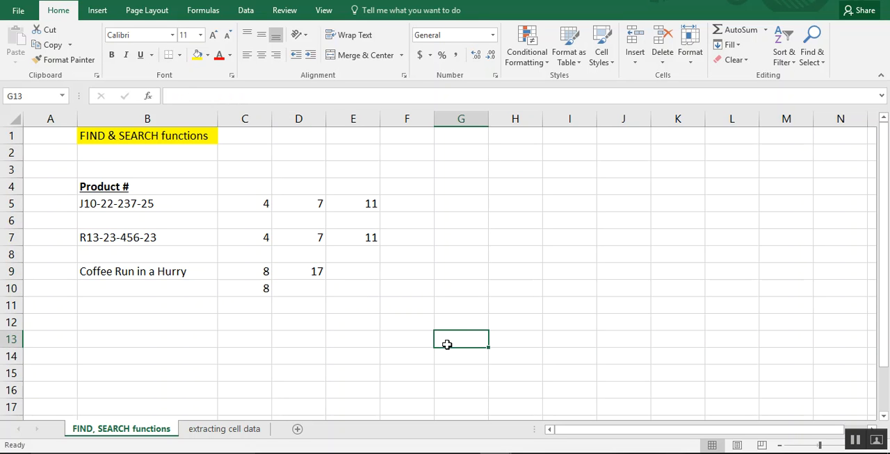